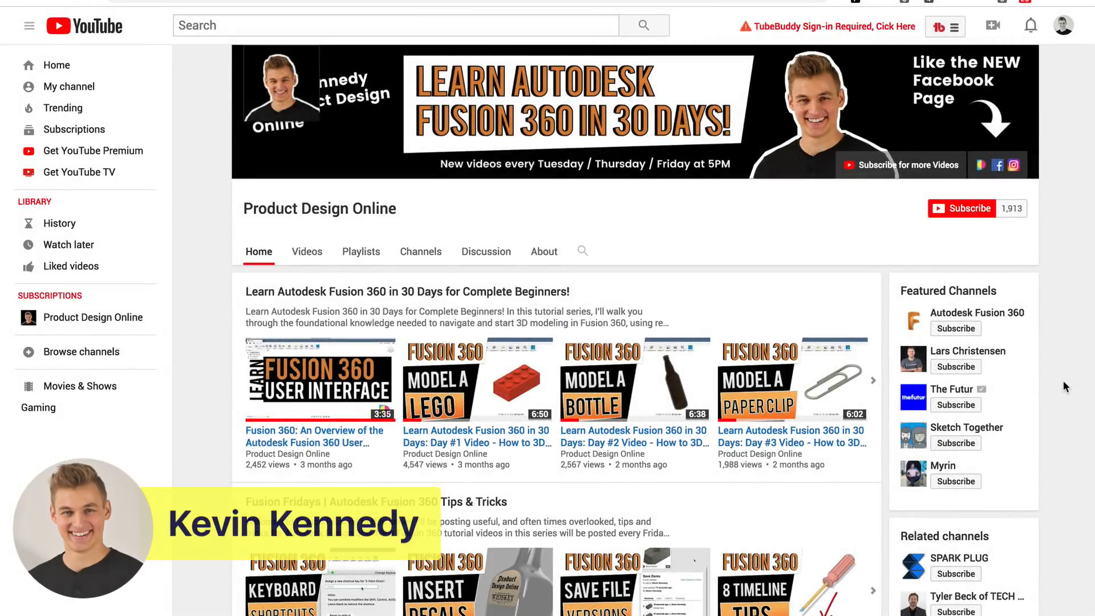
# Step: Subscribe to Product Design Online and save the 'all notifications' setting
pyautogui.scroll(-3)
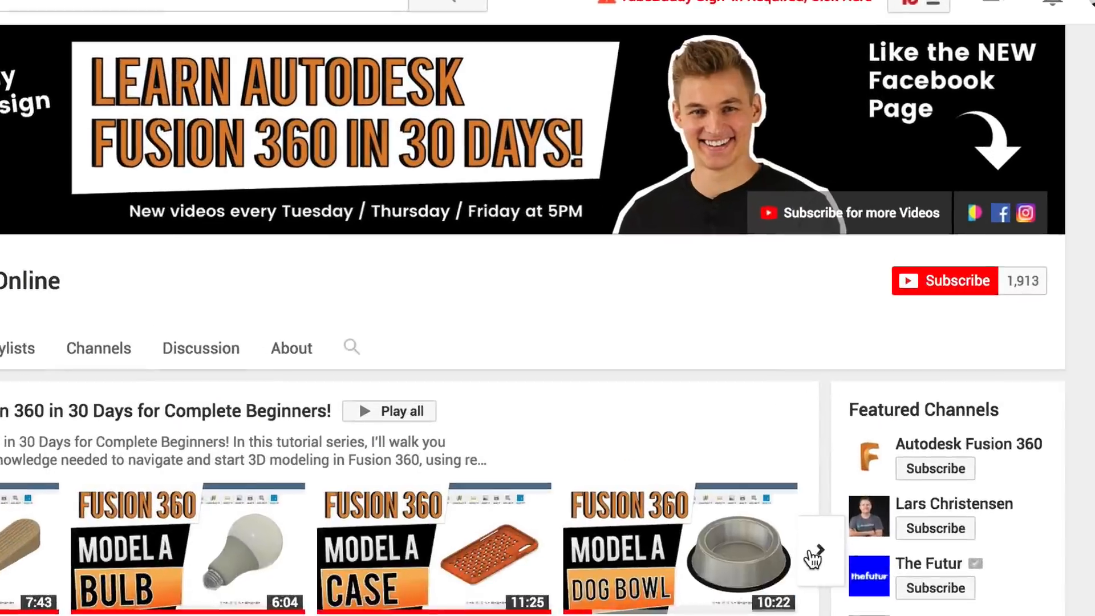
pyautogui.click(945, 280)
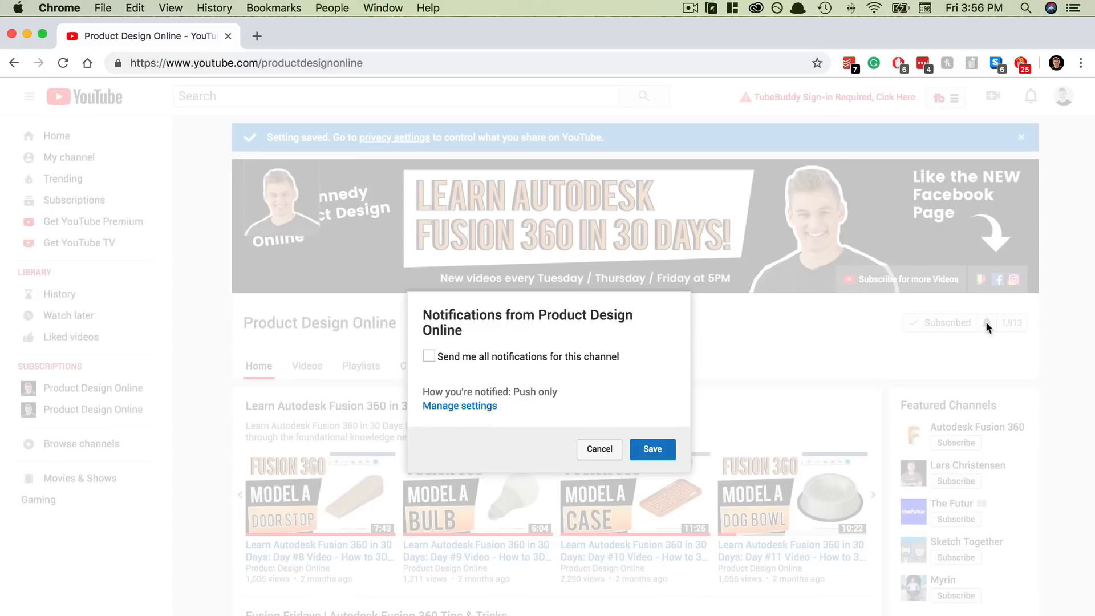
pyautogui.click(429, 356)
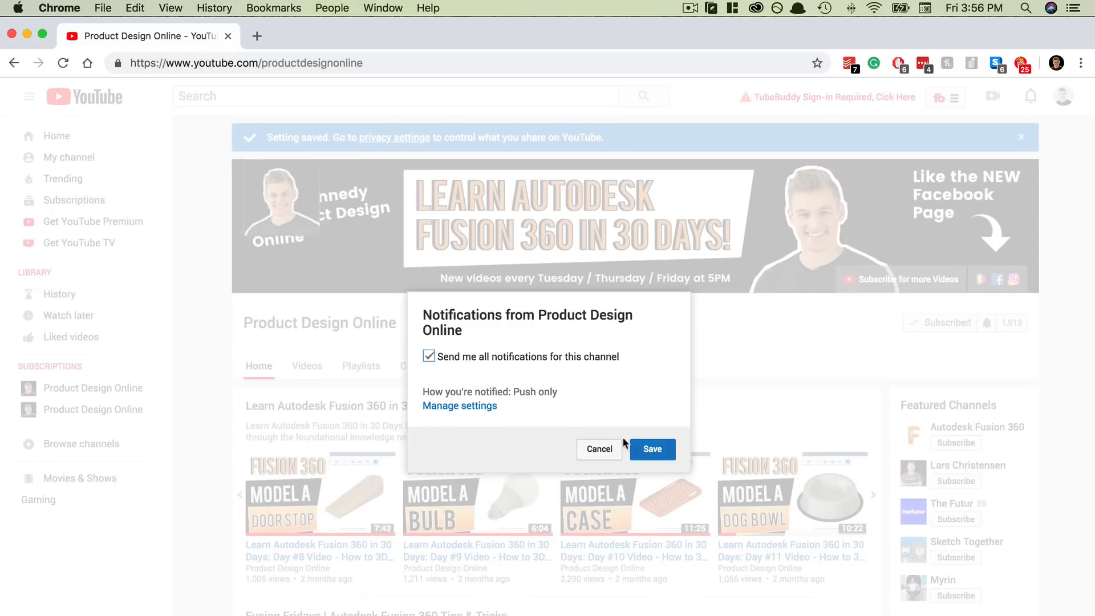
pyautogui.click(651, 449)
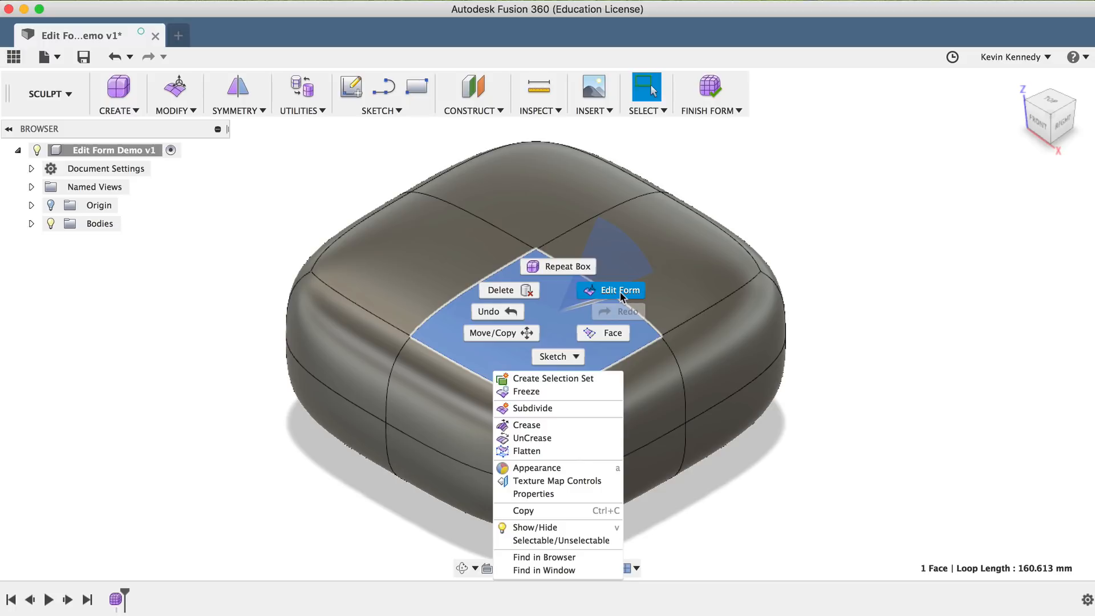
# Step: Dismiss the face marking menu and launch Edit Form from the Modify list
pyautogui.click(617, 290)
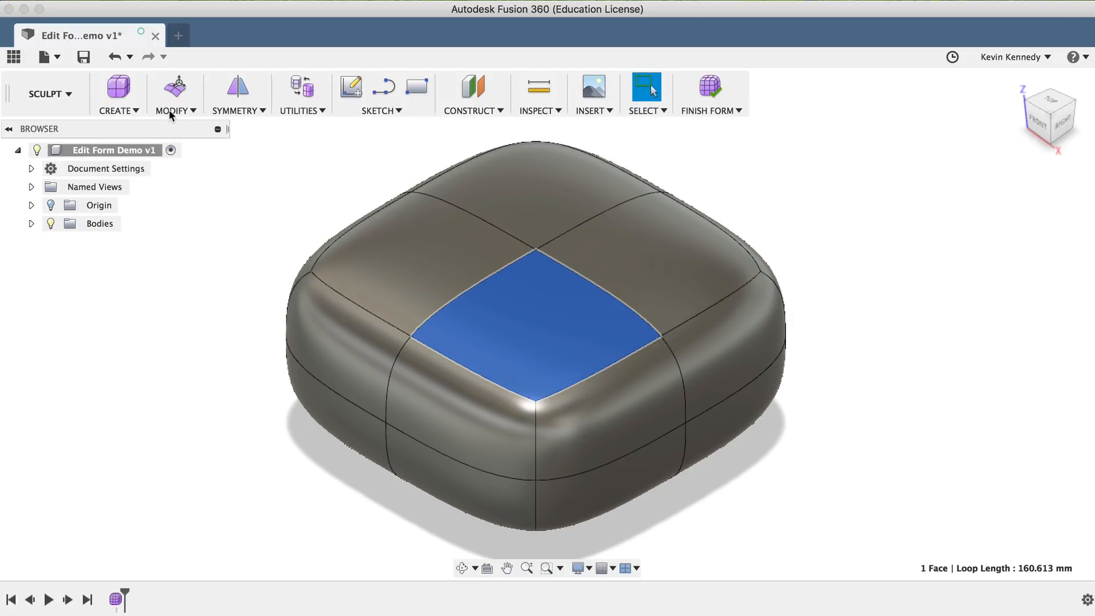
pyautogui.click(172, 110)
pyautogui.write('ed')
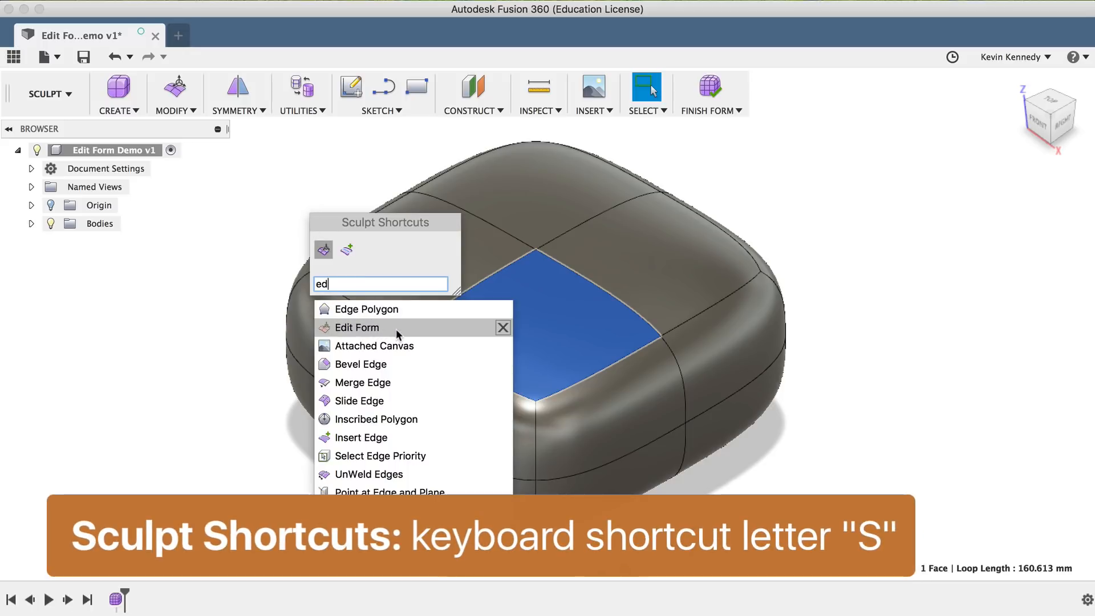
pyautogui.click(357, 327)
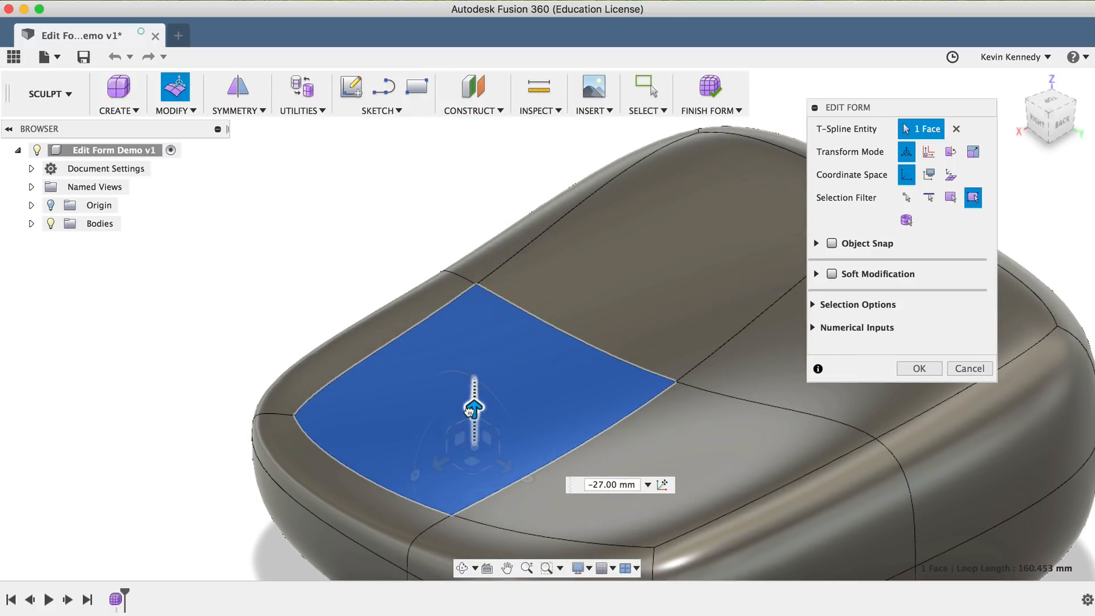
# Step: Move the top face down to -27 mm, then raise it to about 9 mm
pyautogui.moveTo(476, 408); pyautogui.dragTo(476, 183)
pyautogui.write('15')
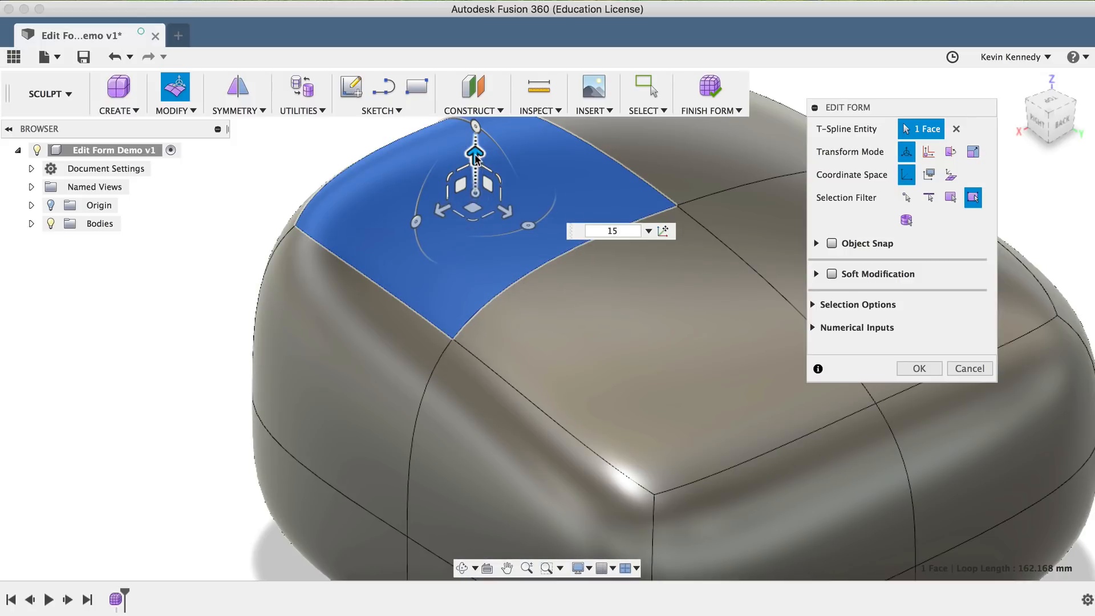
pyautogui.moveTo(476, 144); pyautogui.dragTo(476, 189)
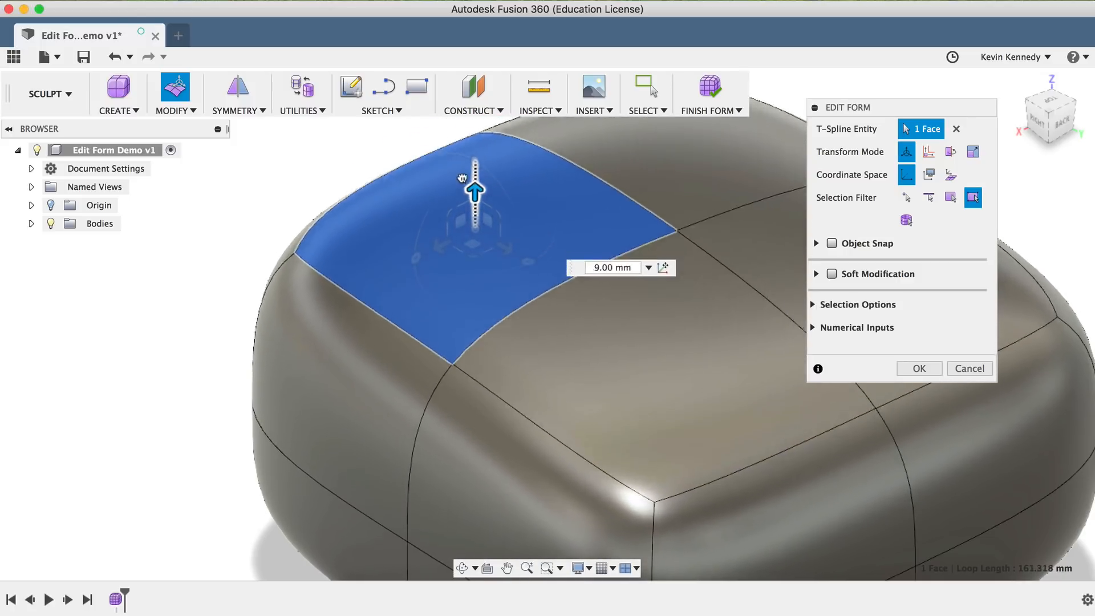
pyautogui.moveTo(474, 186); pyautogui.dragTo(474, 147)
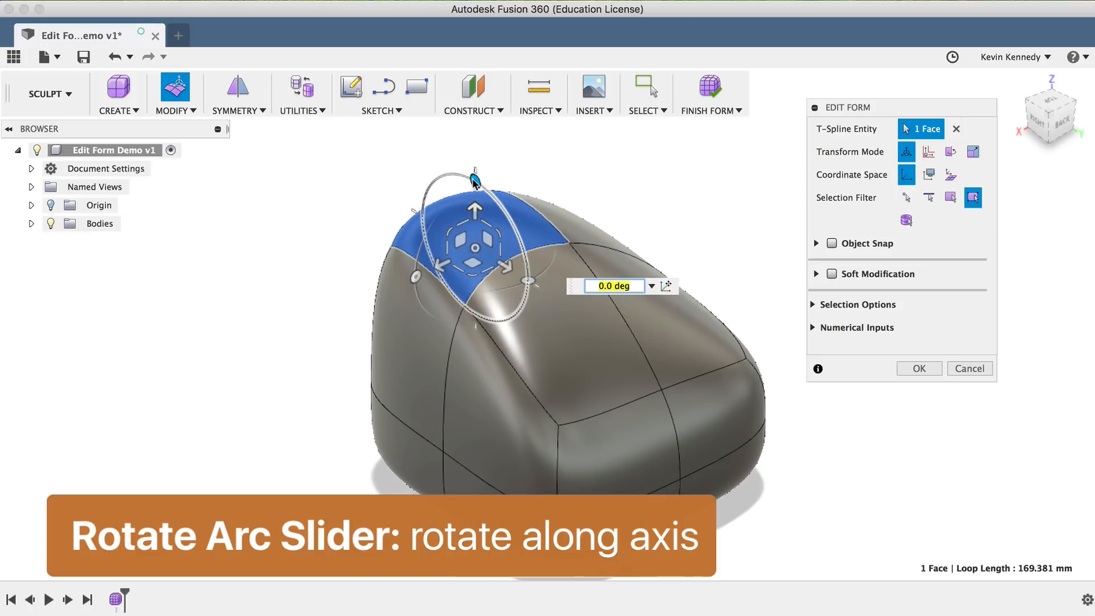
# Step: Rotate the top face through 15°, 30°, 90°, 180° and -198°, settling near 17°
pyautogui.moveTo(474, 178); pyautogui.dragTo(444, 172)
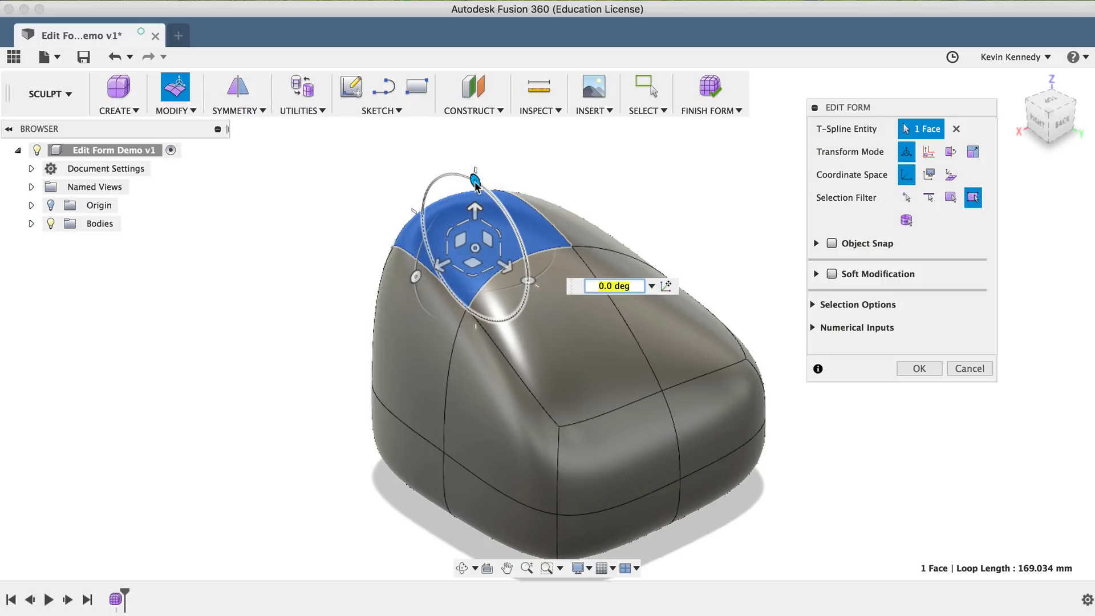
pyautogui.moveTo(475, 171); pyautogui.dragTo(475, 181)
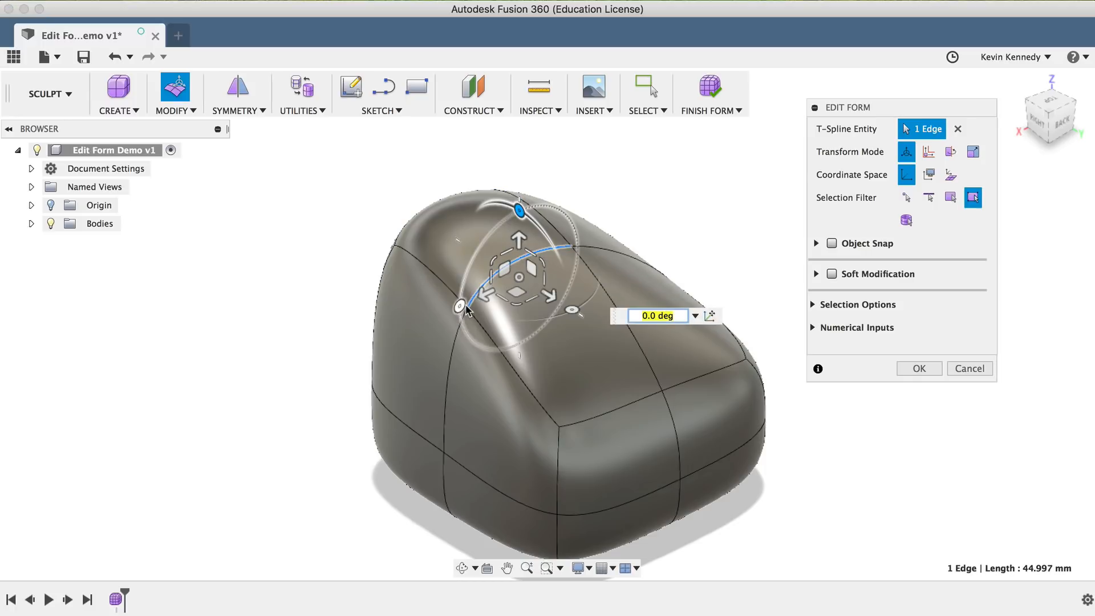
pyautogui.click(489, 230)
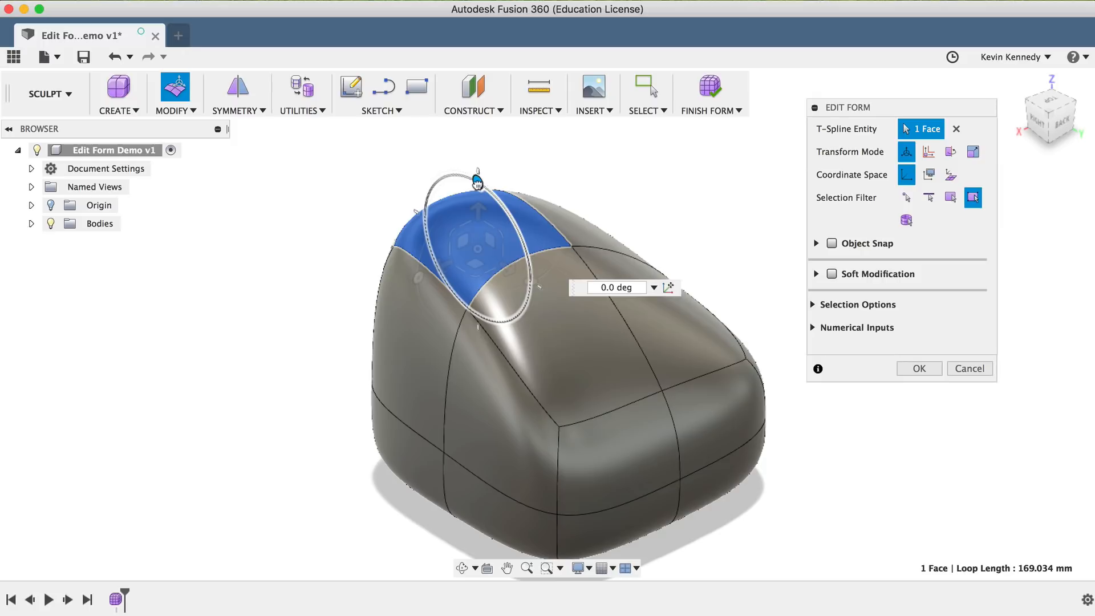
pyautogui.moveTo(477, 178); pyautogui.dragTo(463, 172)
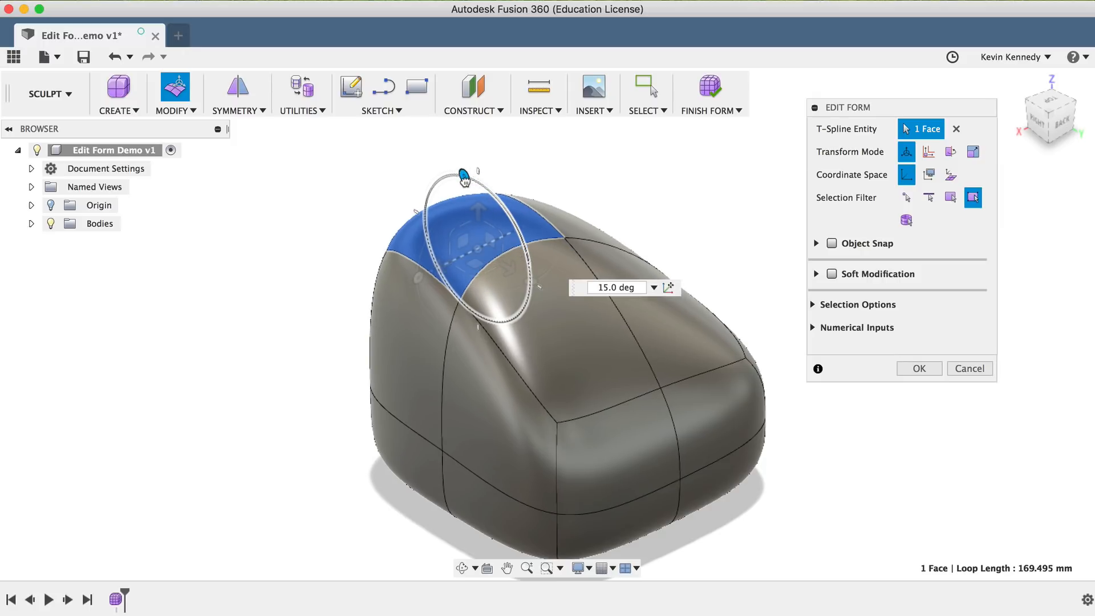
pyautogui.moveTo(461, 174); pyautogui.dragTo(451, 174)
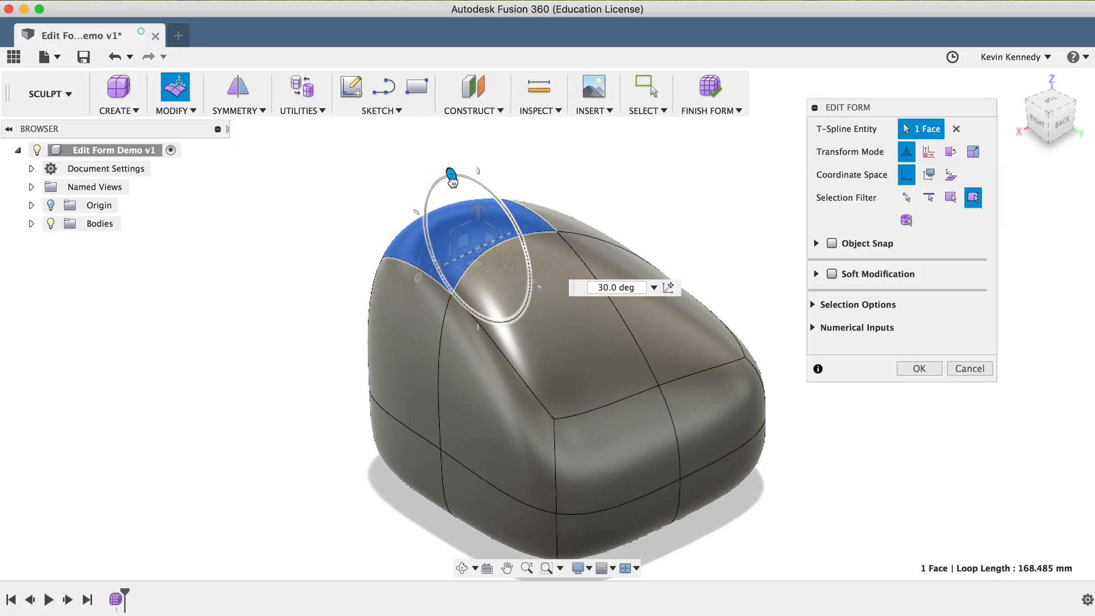
pyautogui.moveTo(450, 178); pyautogui.dragTo(420, 212)
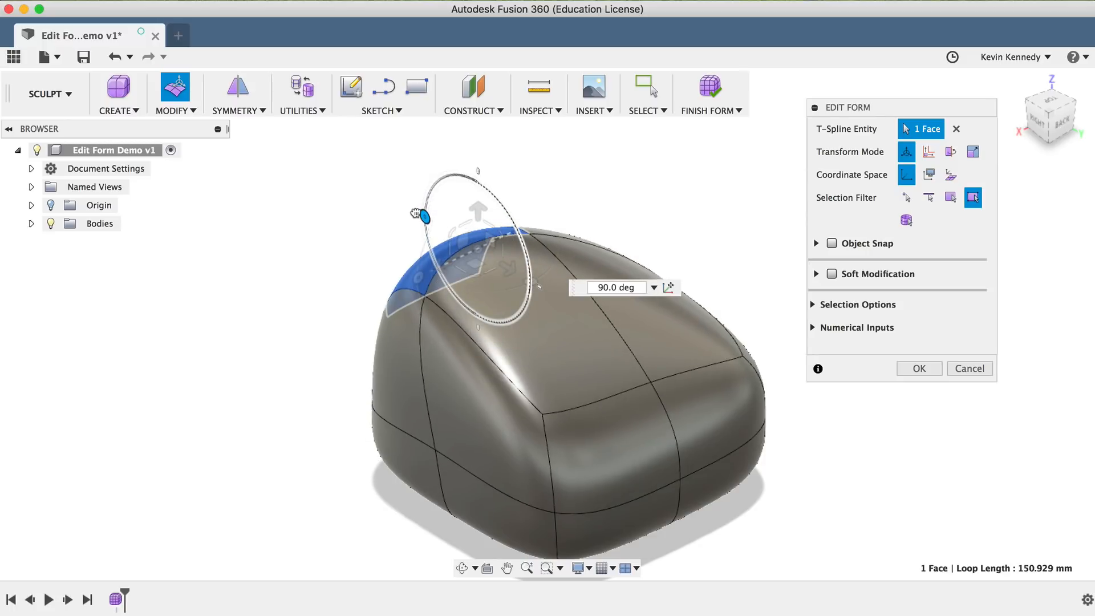
pyautogui.moveTo(419, 215); pyautogui.dragTo(478, 317)
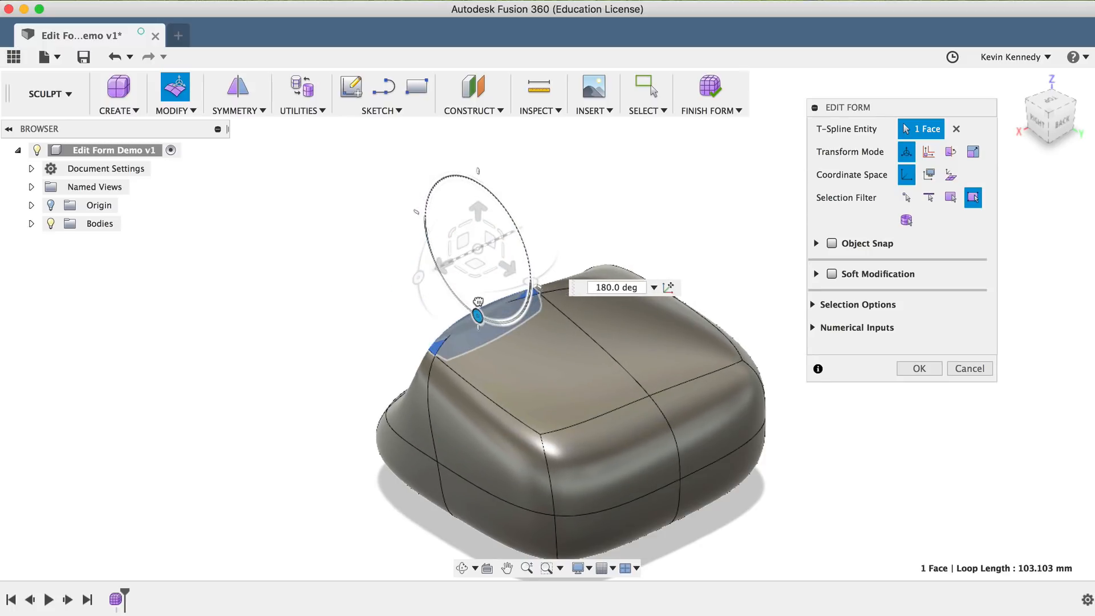
pyautogui.moveTo(477, 315); pyautogui.dragTo(529, 282)
pyautogui.write('17')
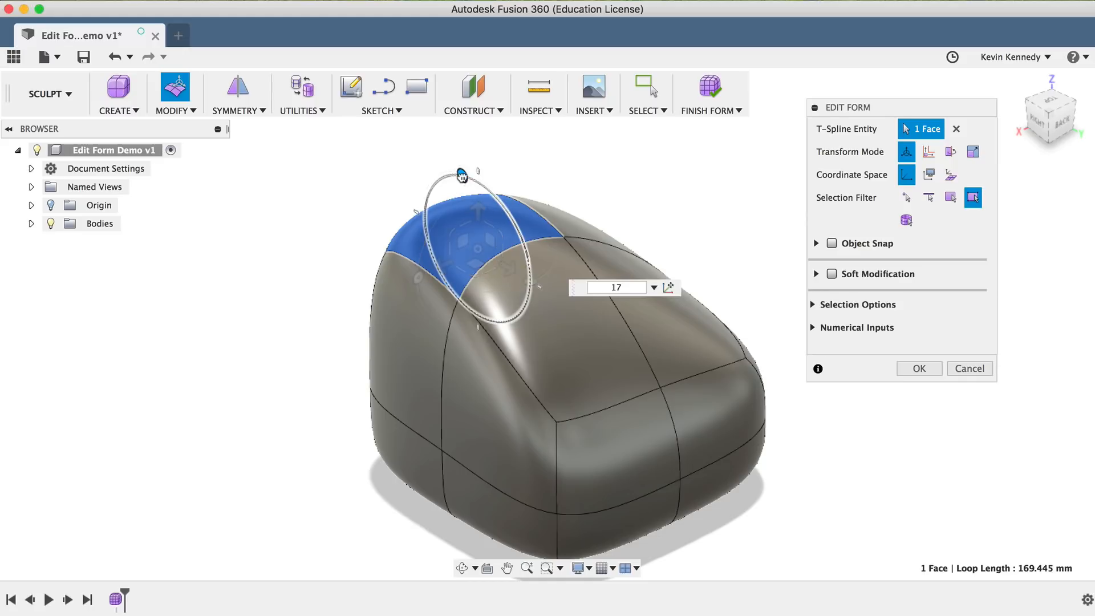
pyautogui.moveTo(463, 177); pyautogui.dragTo(458, 304)
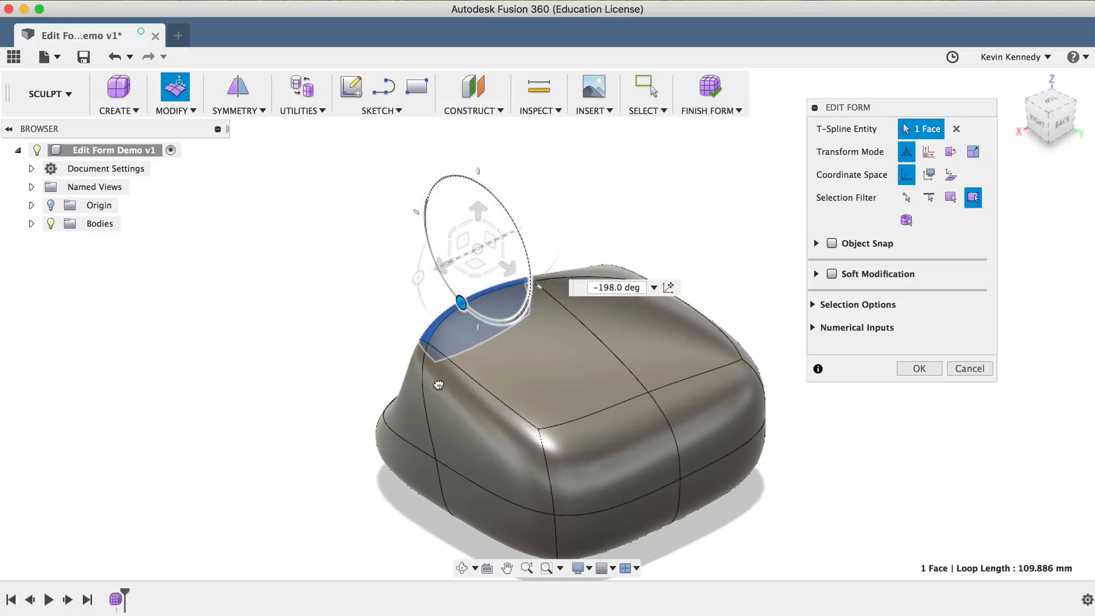
pyautogui.moveTo(457, 302); pyautogui.dragTo(482, 317)
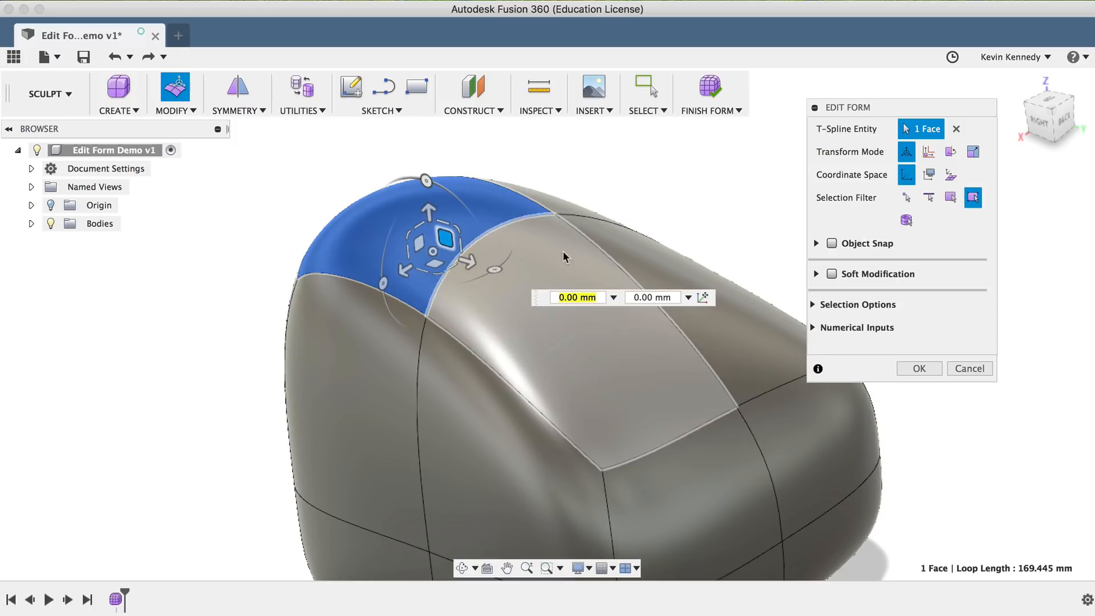
pyautogui.moveTo(531, 378)
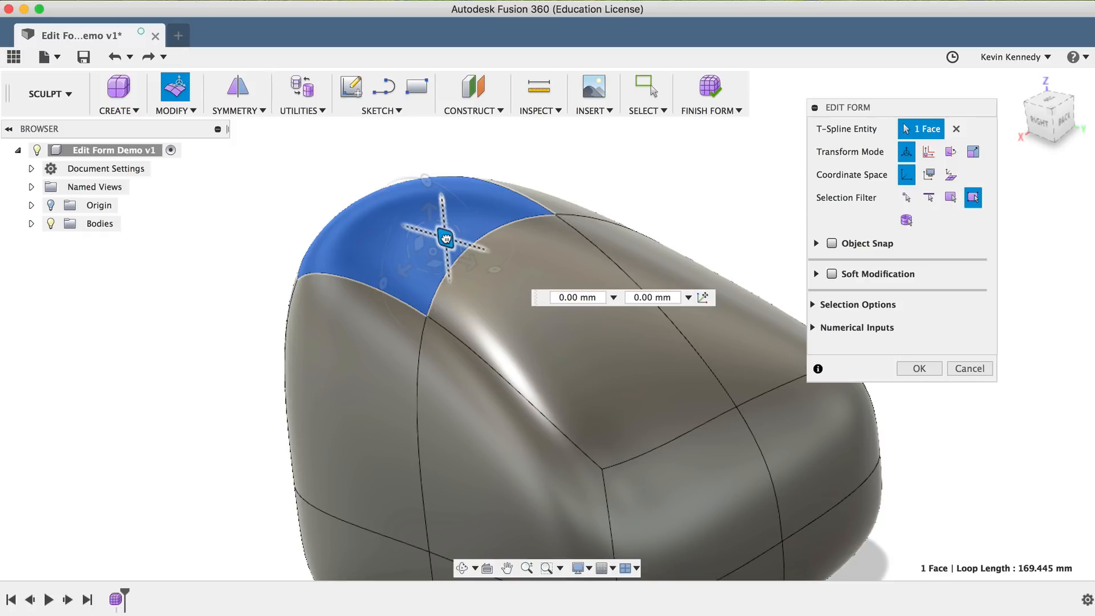
# Step: Slide the top face in-plane by about -6.6 mm and -0.3 mm
pyautogui.moveTo(445, 238); pyautogui.dragTo(453, 248)
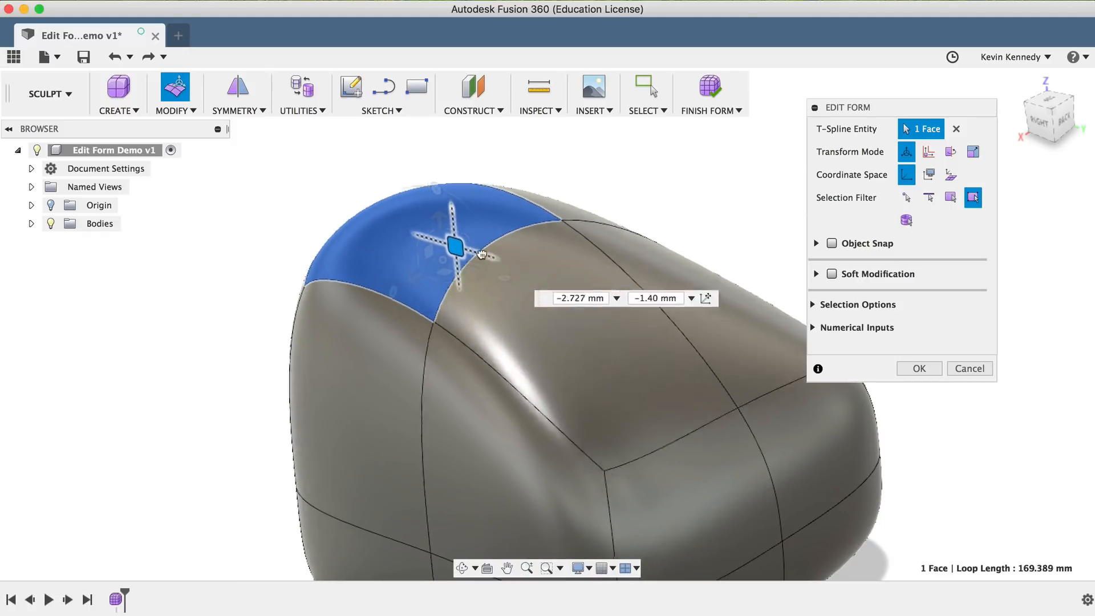
pyautogui.moveTo(452, 248); pyautogui.dragTo(610, 335)
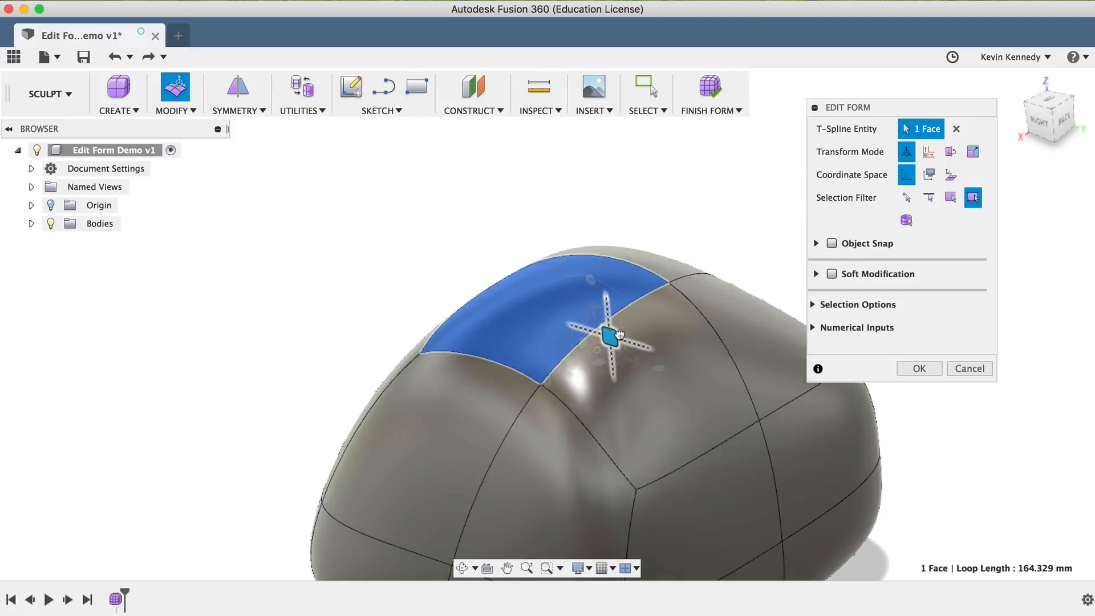
pyautogui.moveTo(608, 335); pyautogui.dragTo(419, 232)
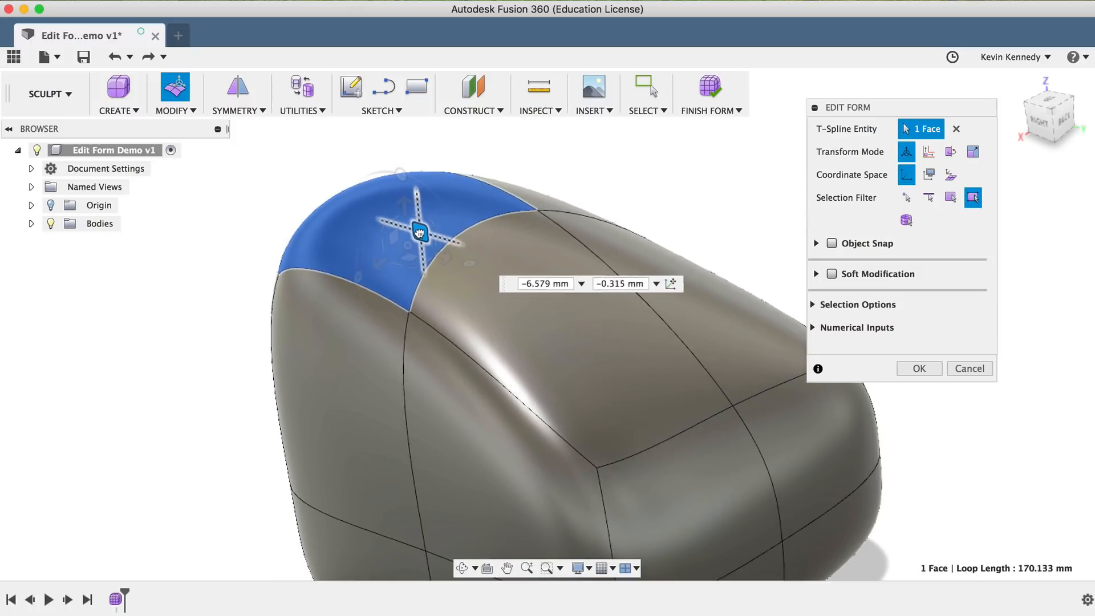
pyautogui.moveTo(419, 234); pyautogui.dragTo(402, 234)
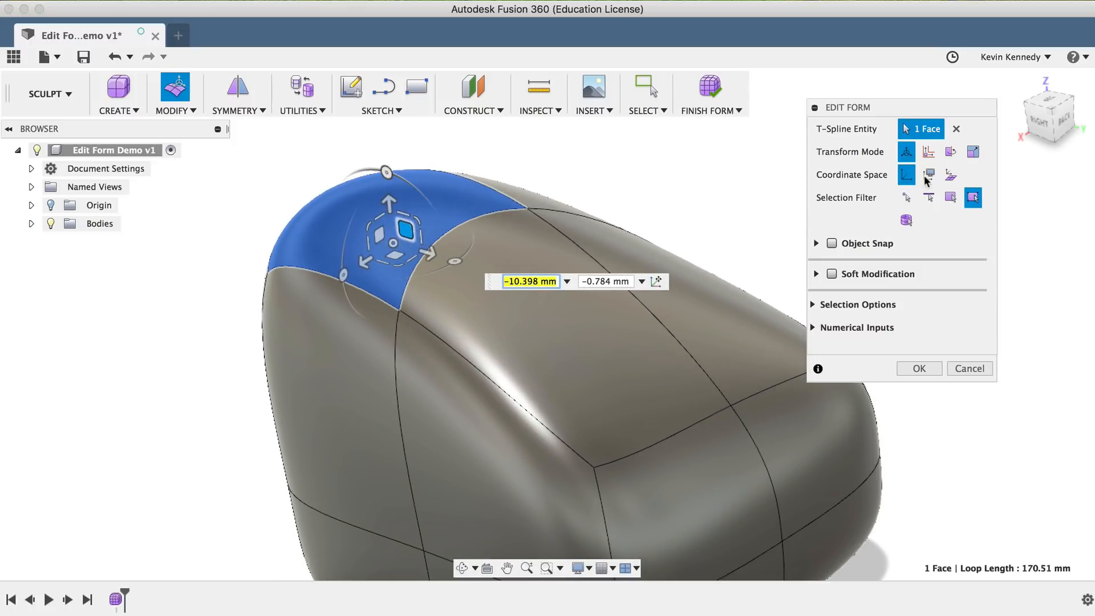
pyautogui.moveTo(1028, 109)
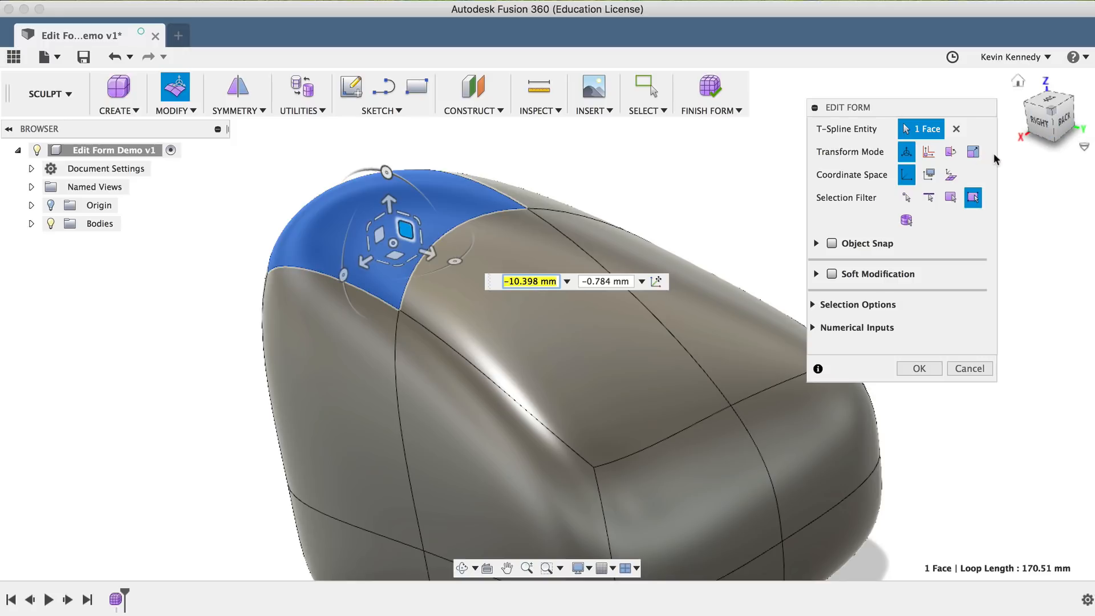
pyautogui.moveTo(929, 174)
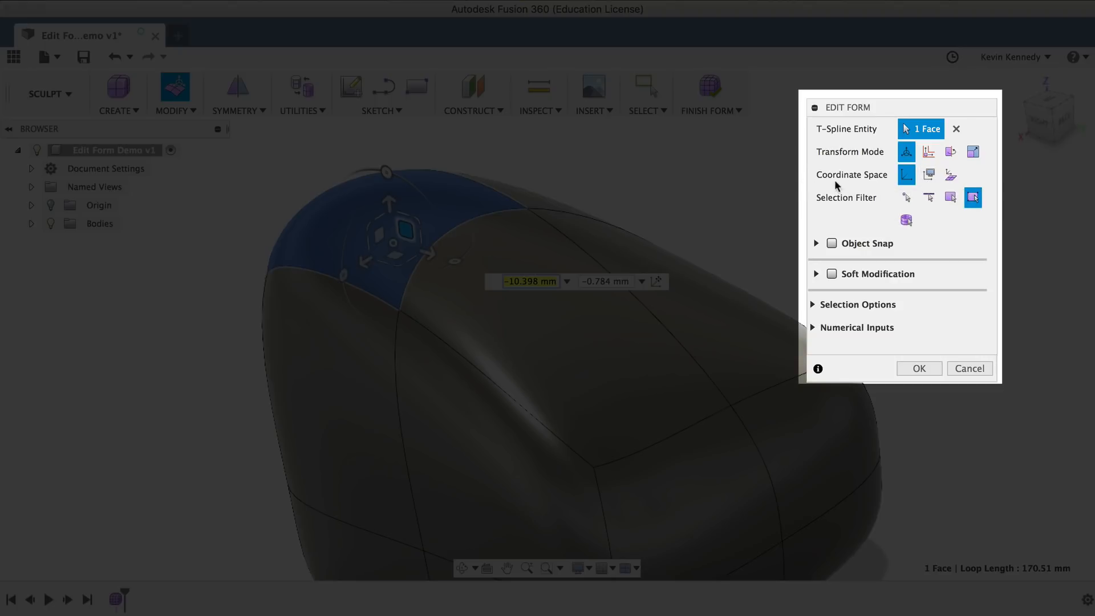
pyautogui.moveTo(929, 174)
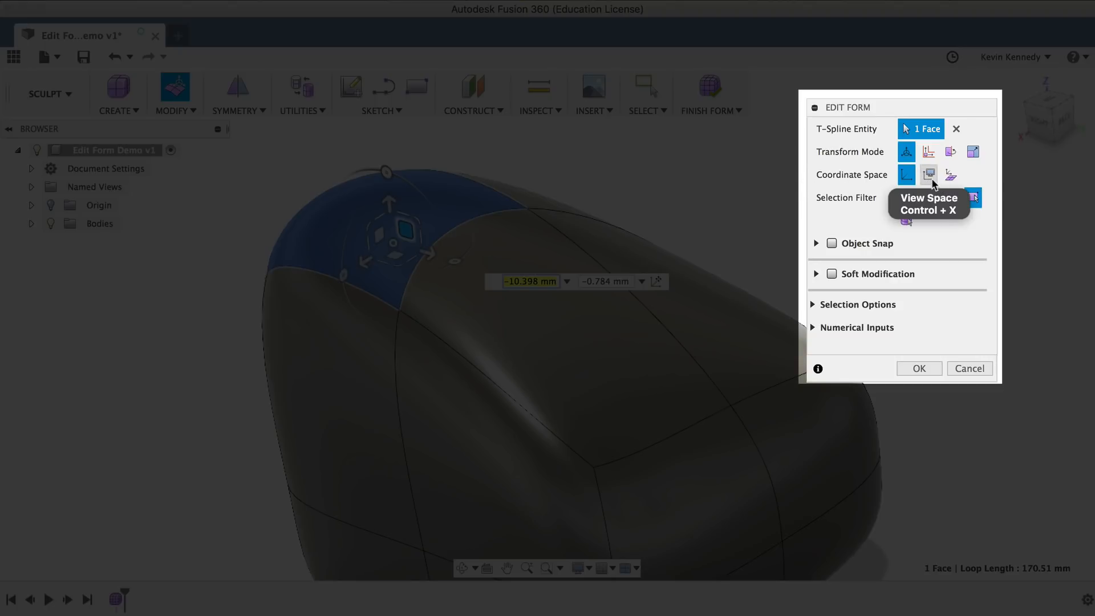
# Step: Set the Edit Form Coordinate Space to View Space
pyautogui.click(929, 174)
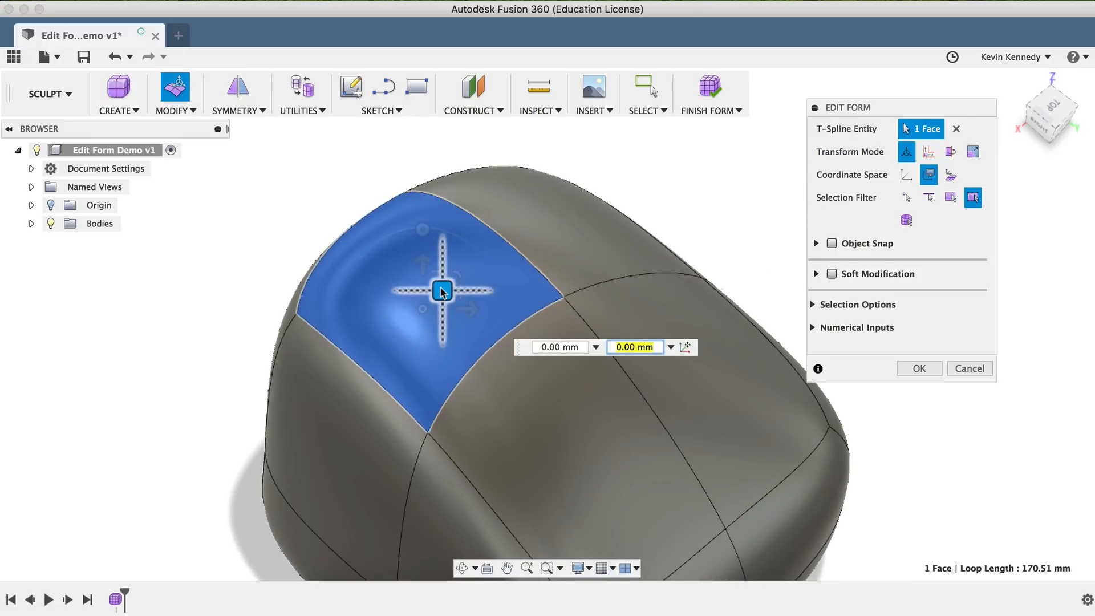
# Step: Orbit the view and set the Edit Form Coordinate Space to Per Entity
pyautogui.moveTo(441, 291); pyautogui.dragTo(443, 257)
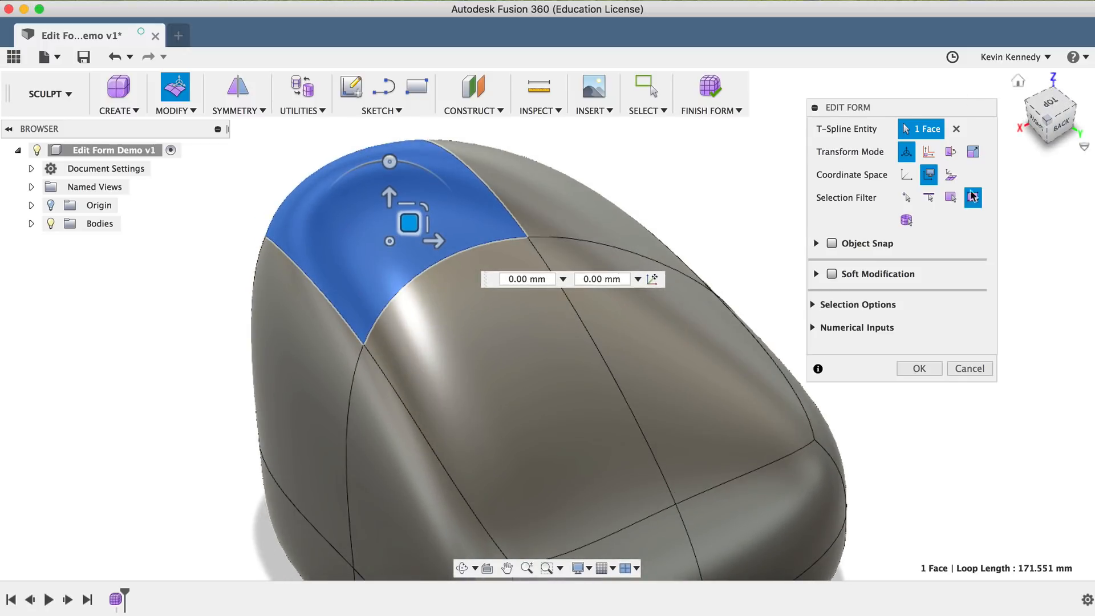
pyautogui.moveTo(951, 174)
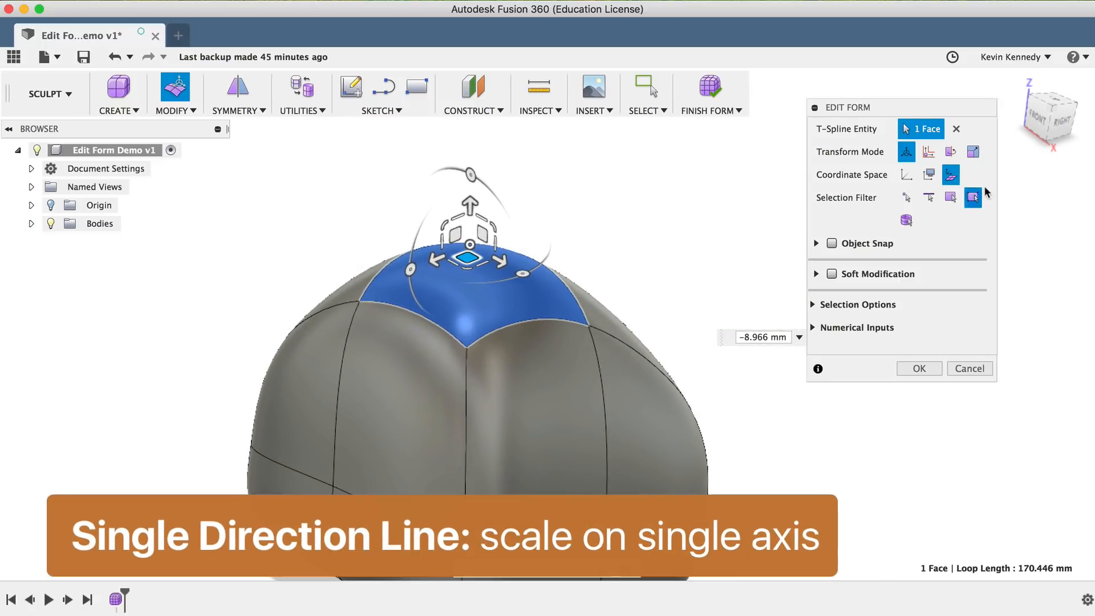
pyautogui.click(929, 151)
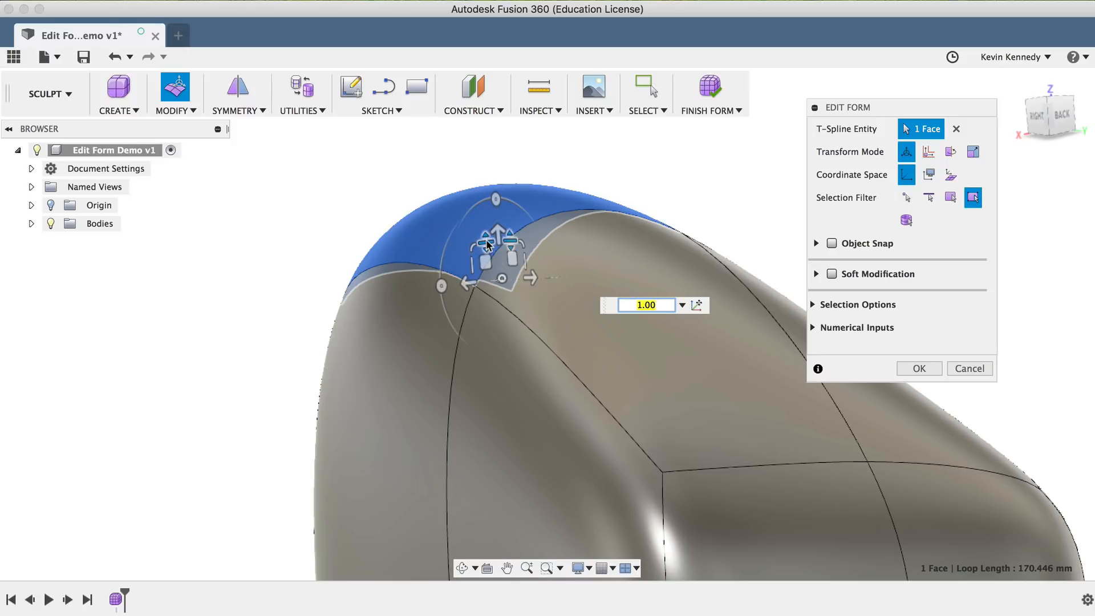
# Step: Scale the top face along a single axis to about 0.23
pyautogui.moveTo(495, 241); pyautogui.dragTo(496, 272)
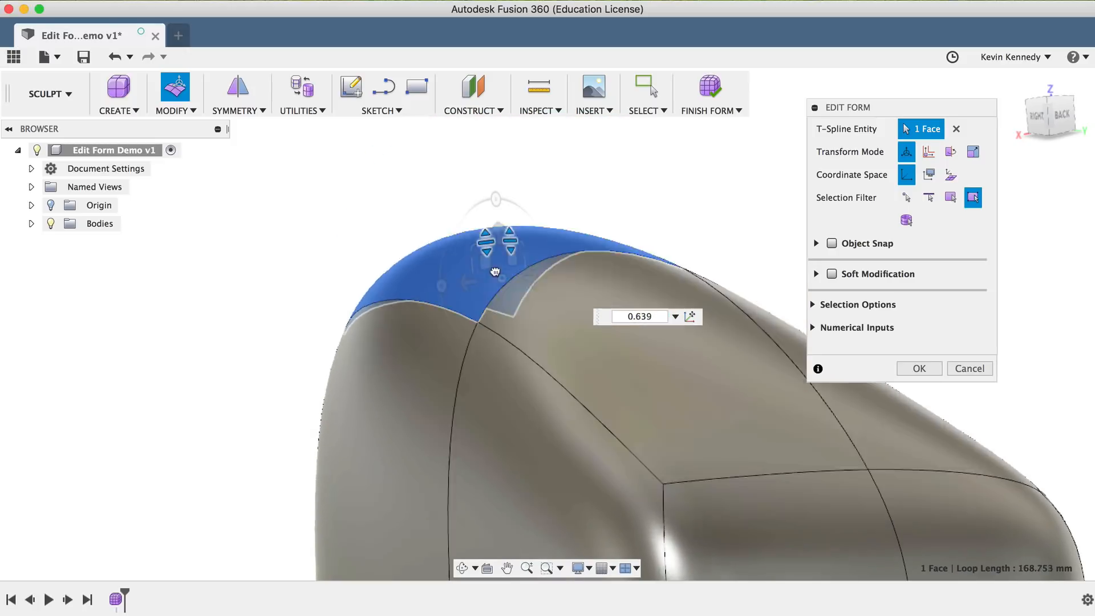
pyautogui.moveTo(495, 271); pyautogui.dragTo(486, 260)
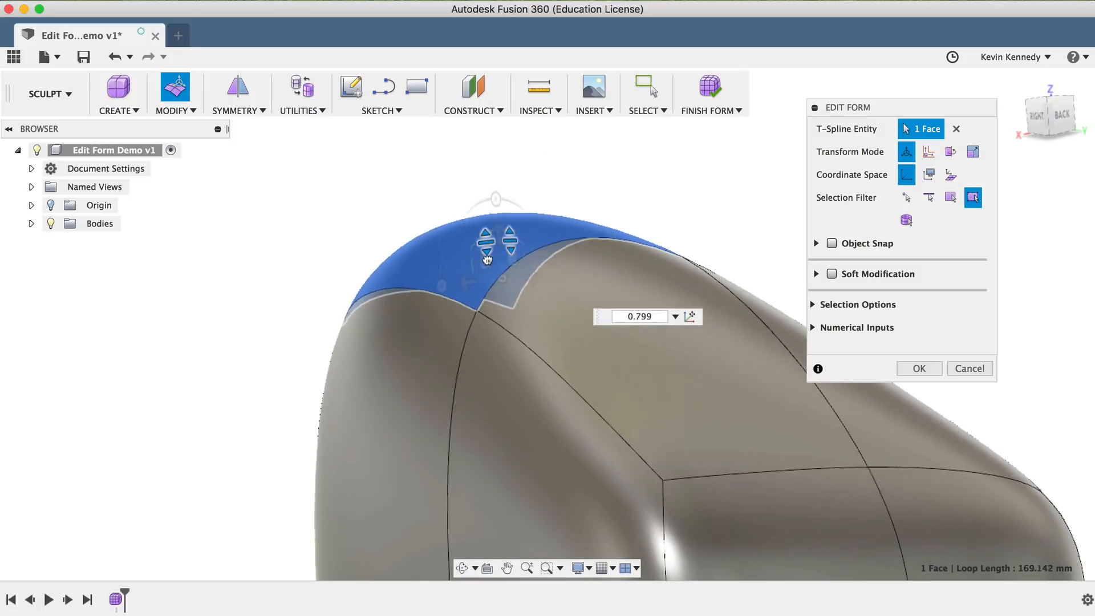
pyautogui.moveTo(487, 241); pyautogui.dragTo(497, 230)
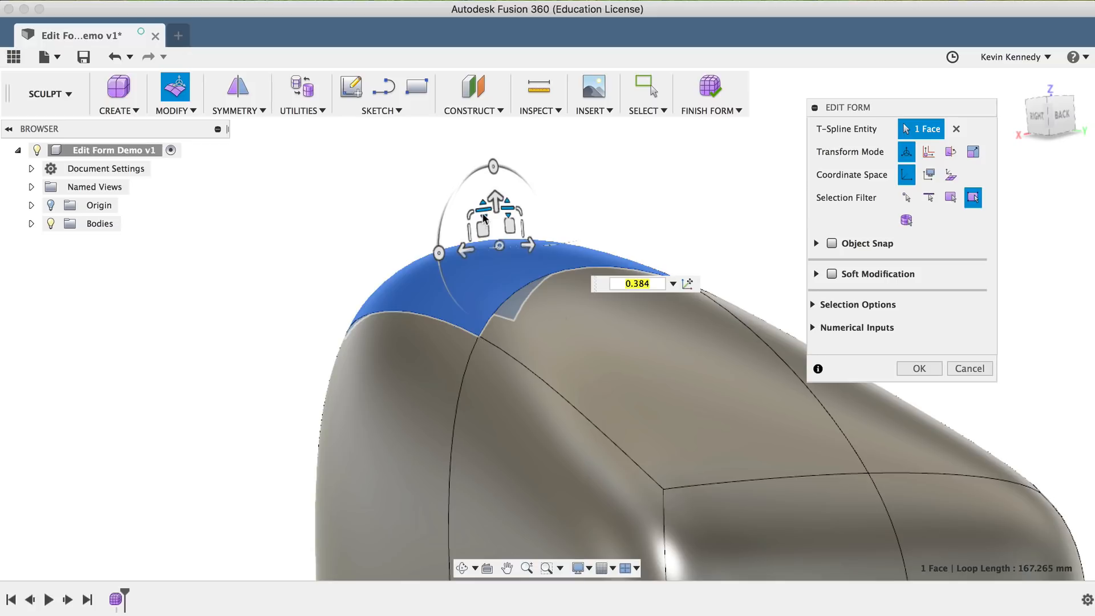
pyautogui.moveTo(496, 202); pyautogui.dragTo(496, 161)
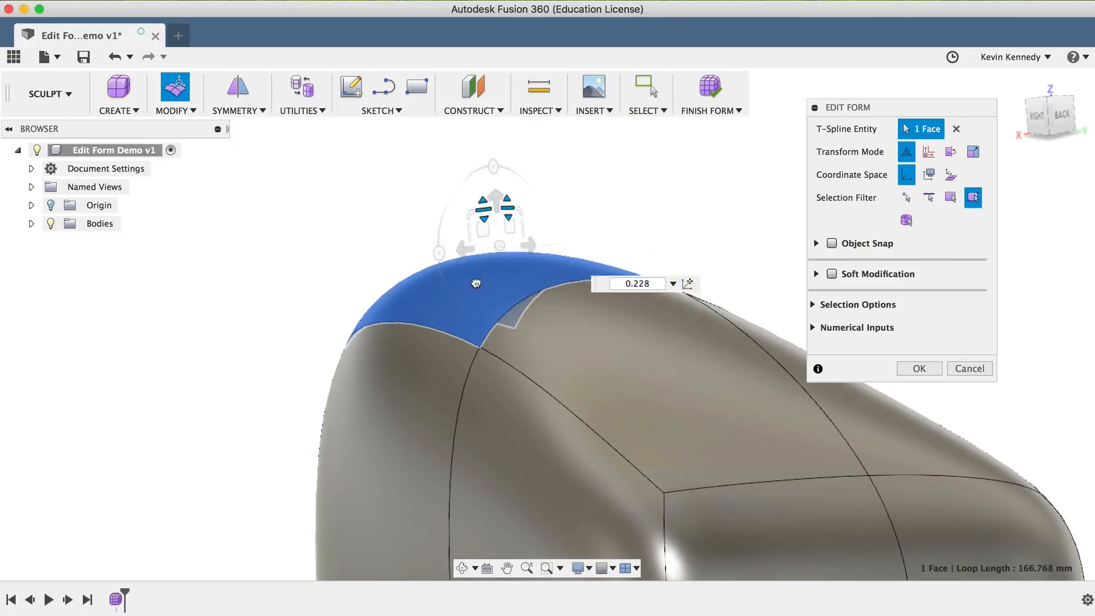
pyautogui.moveTo(475, 283); pyautogui.dragTo(507, 370)
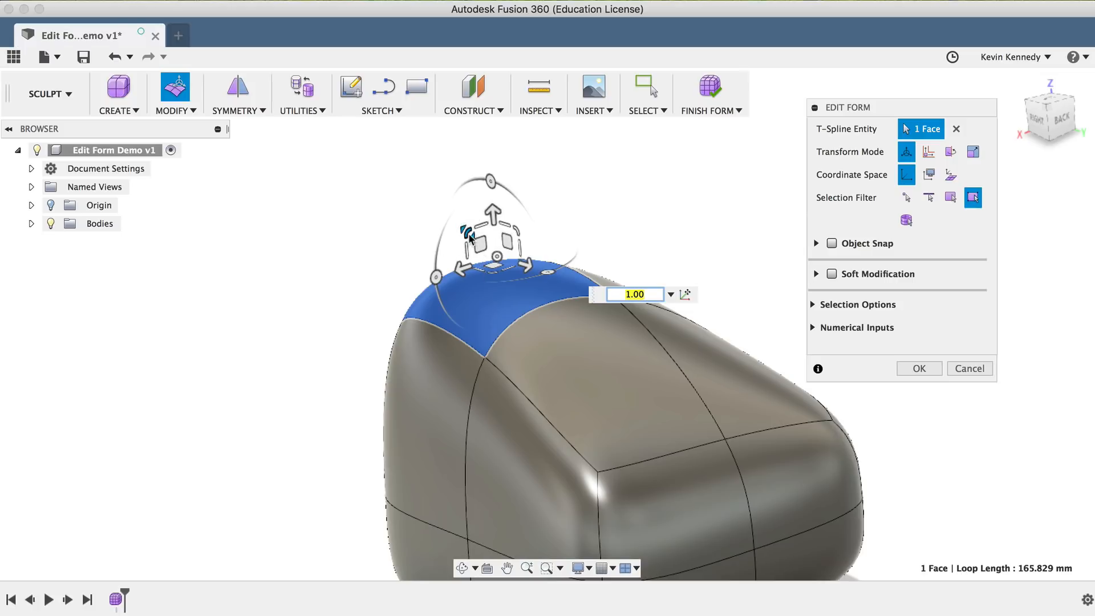
# Step: Scale the top face across its plane to about 1.24
pyautogui.moveTo(488, 213); pyautogui.dragTo(489, 252)
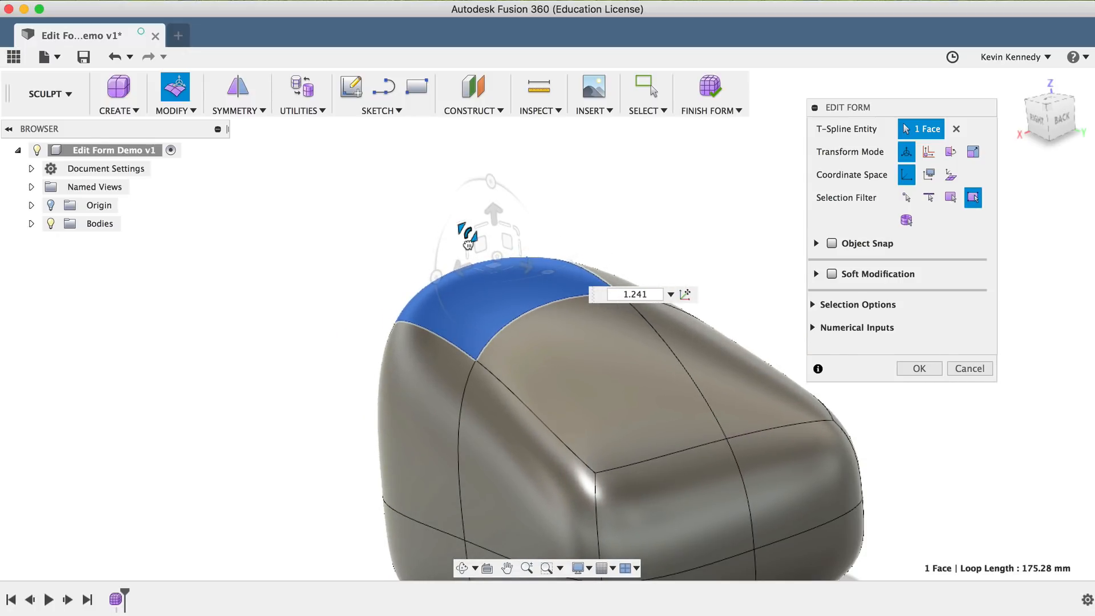
pyautogui.moveTo(929, 174)
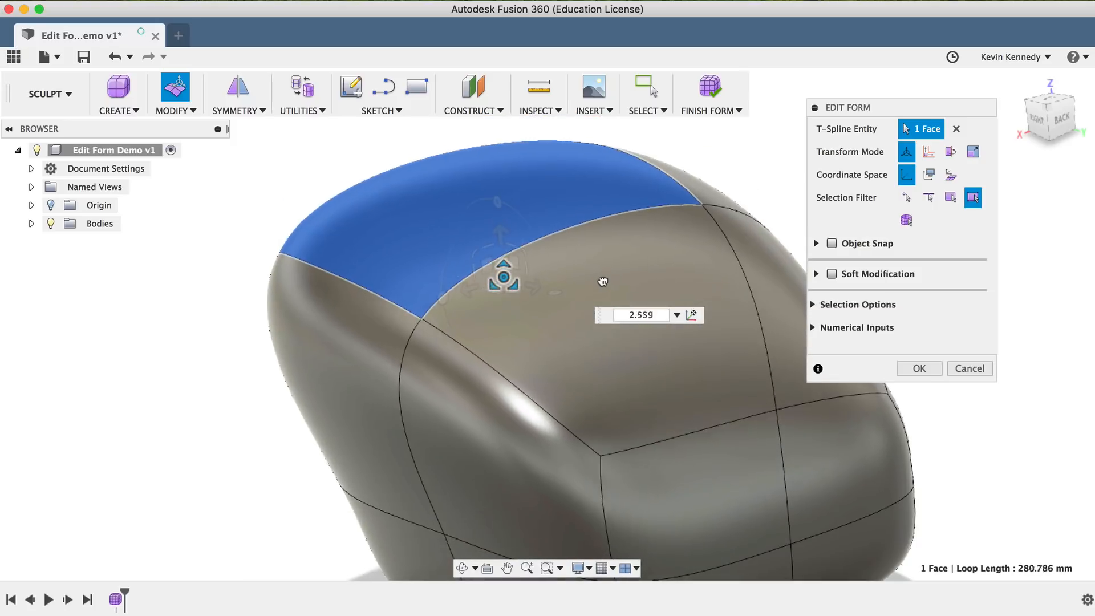
# Step: Uniformly scale the top face down to about 0.86
pyautogui.moveTo(503, 276); pyautogui.dragTo(503, 272)
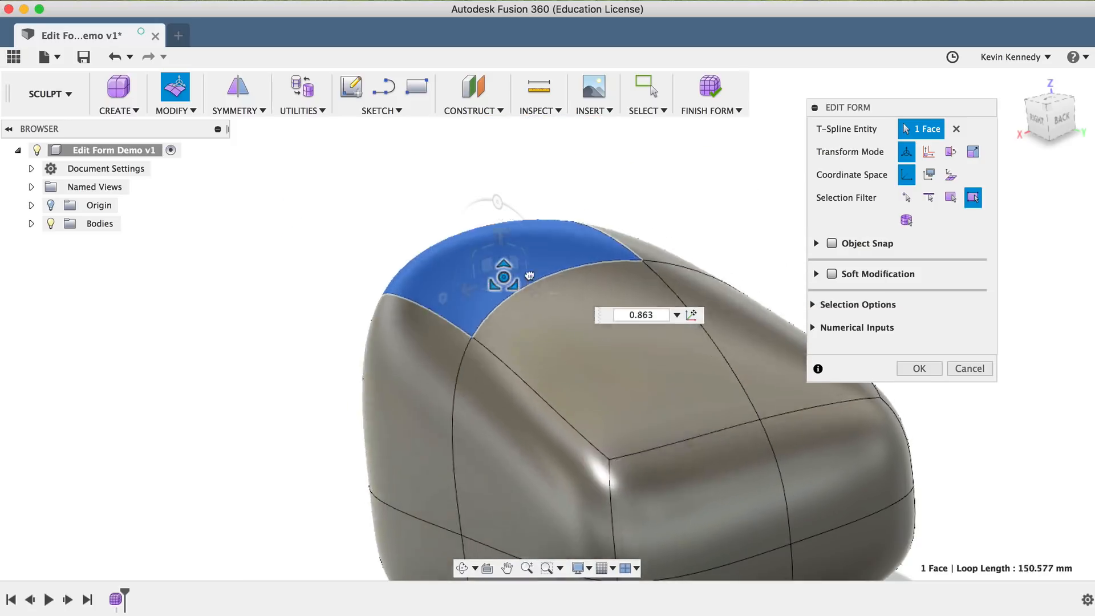
pyautogui.moveTo(503, 274); pyautogui.dragTo(504, 269)
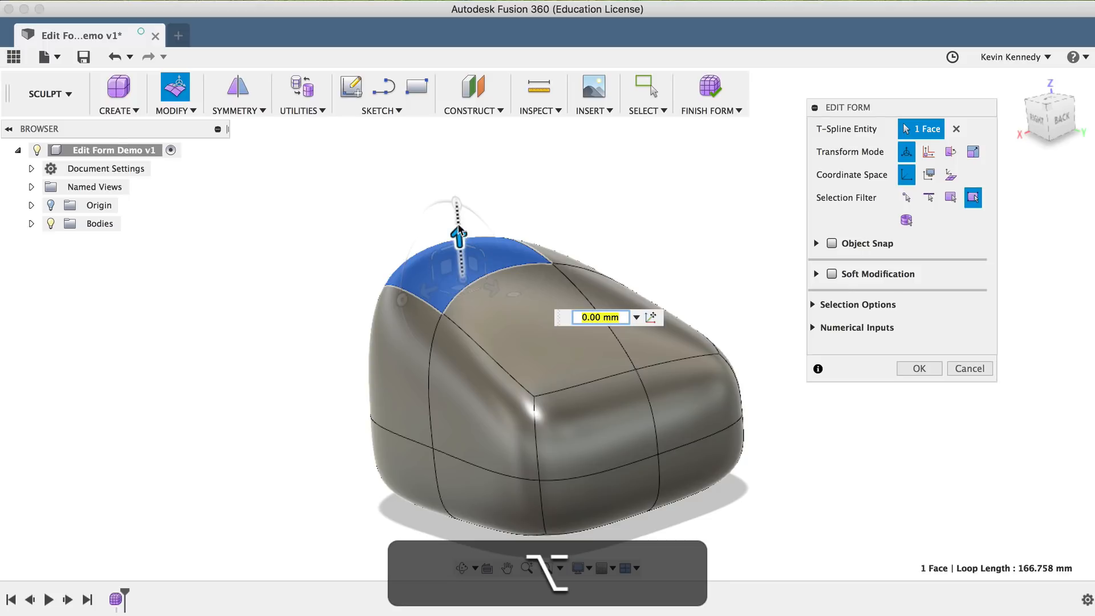
# Step: Alt-extrude the top face upward about 35 mm into a taller, tapered top
pyautogui.moveTo(458, 234); pyautogui.dragTo(451, 150)
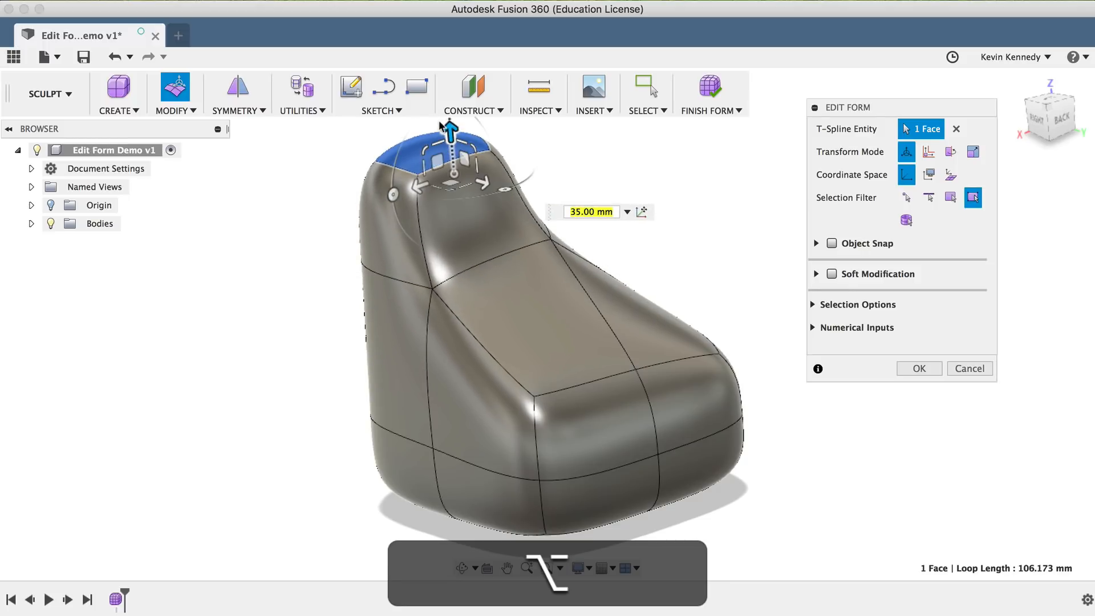
pyautogui.moveTo(449, 128); pyautogui.dragTo(449, 131)
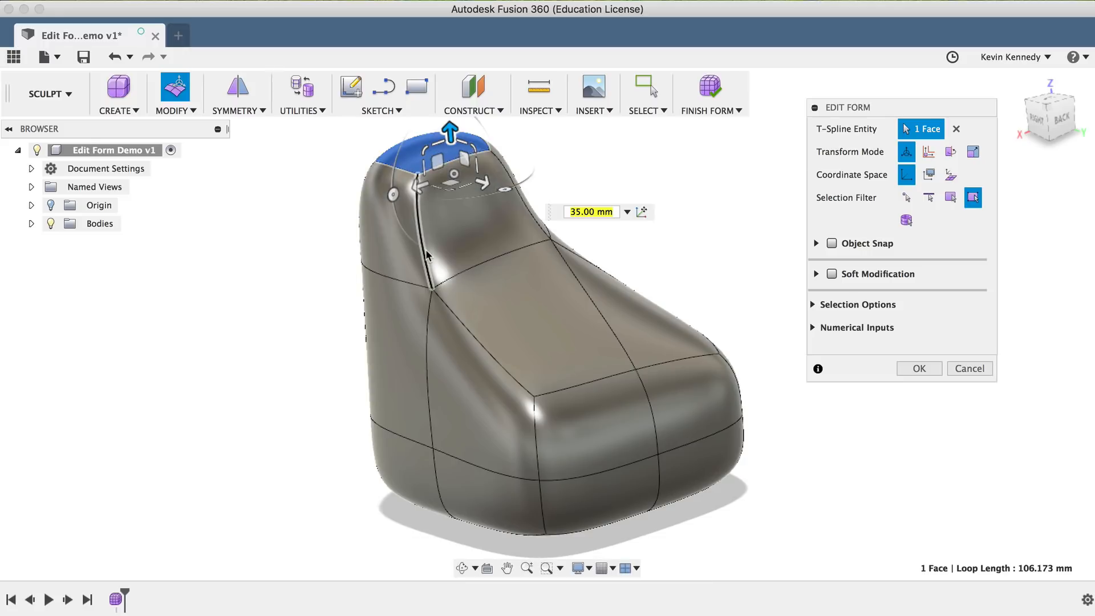
pyautogui.press('cmd+z')
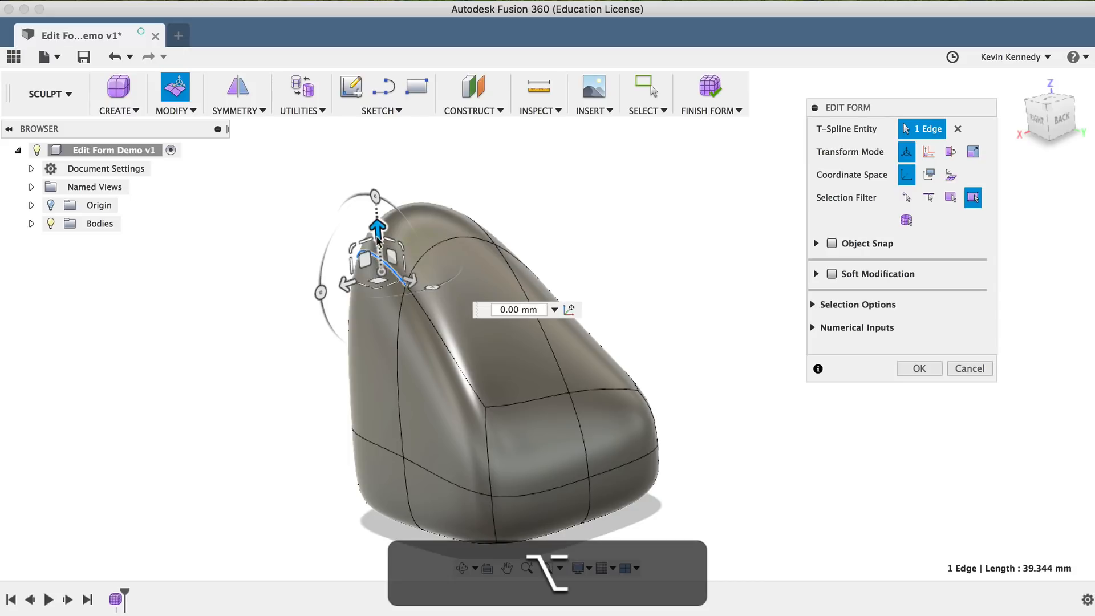
pyautogui.moveTo(377, 224); pyautogui.dragTo(375, 202)
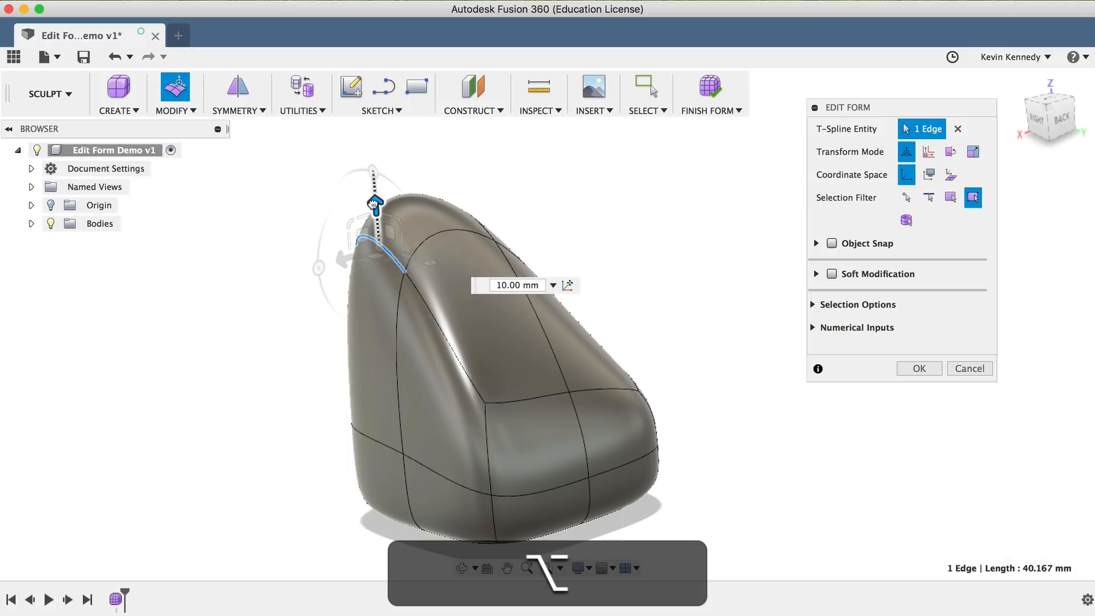
pyautogui.moveTo(376, 203); pyautogui.dragTo(380, 252)
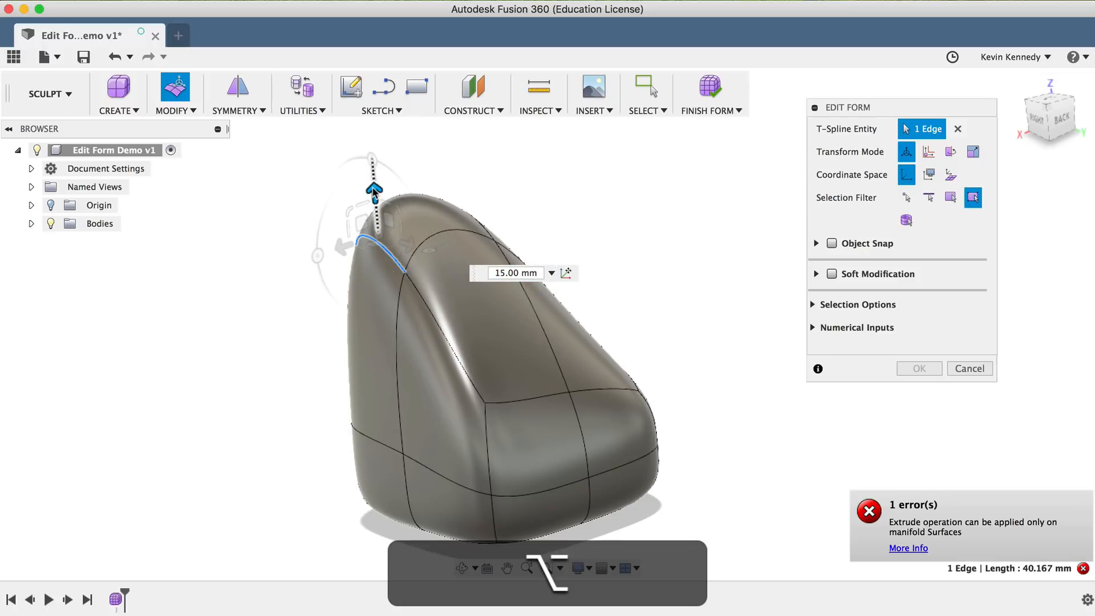
pyautogui.moveTo(376, 188); pyautogui.dragTo(380, 265)
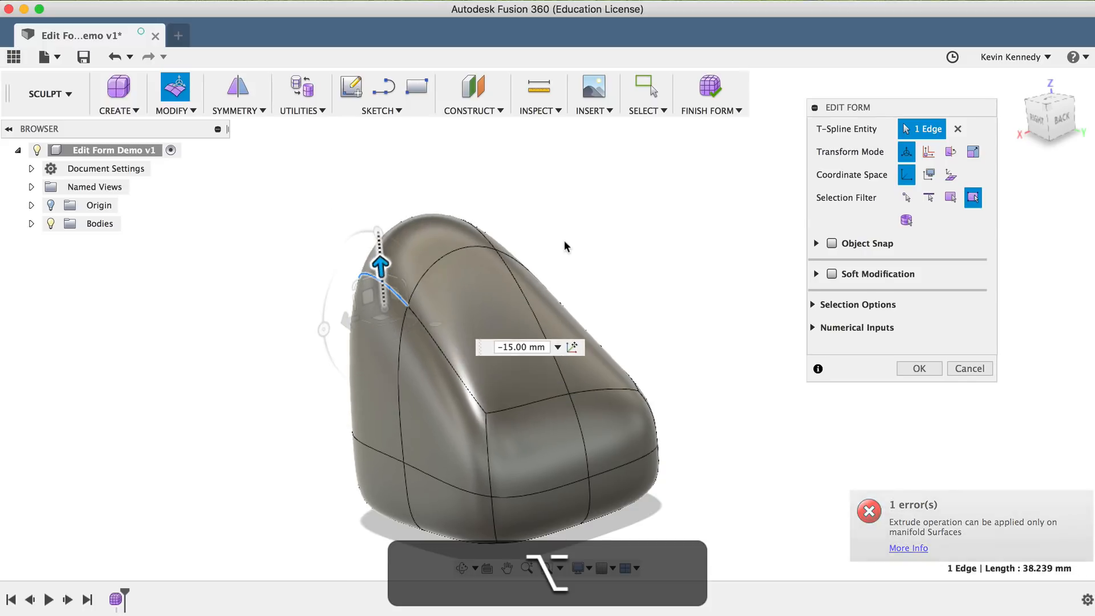
pyautogui.click(519, 347)
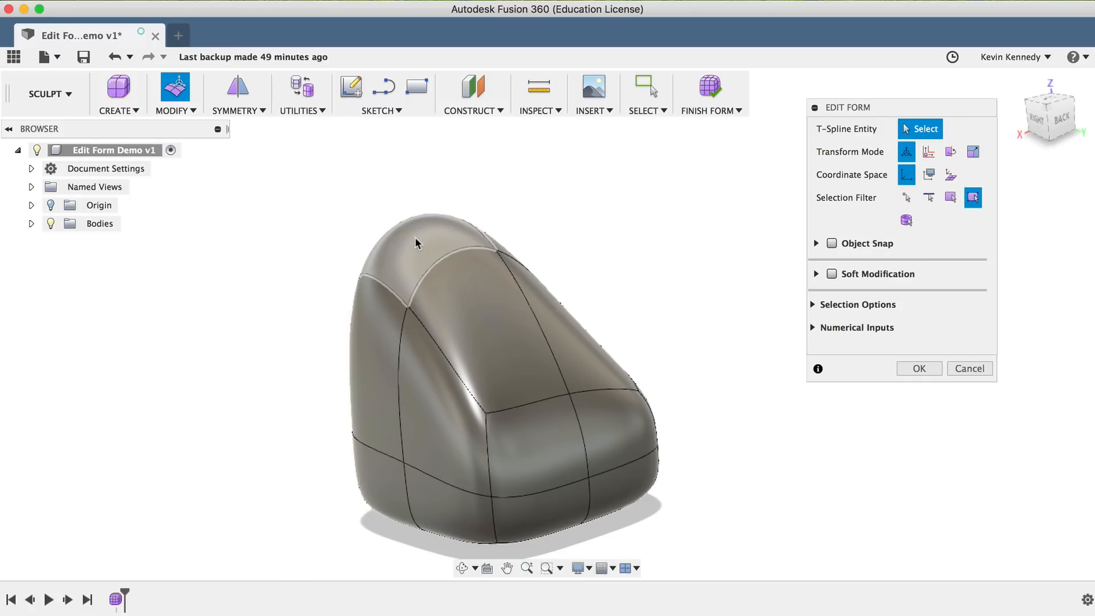
# Step: Select the rounded top face of the T-spline form in Edit Form
pyautogui.click(416, 241)
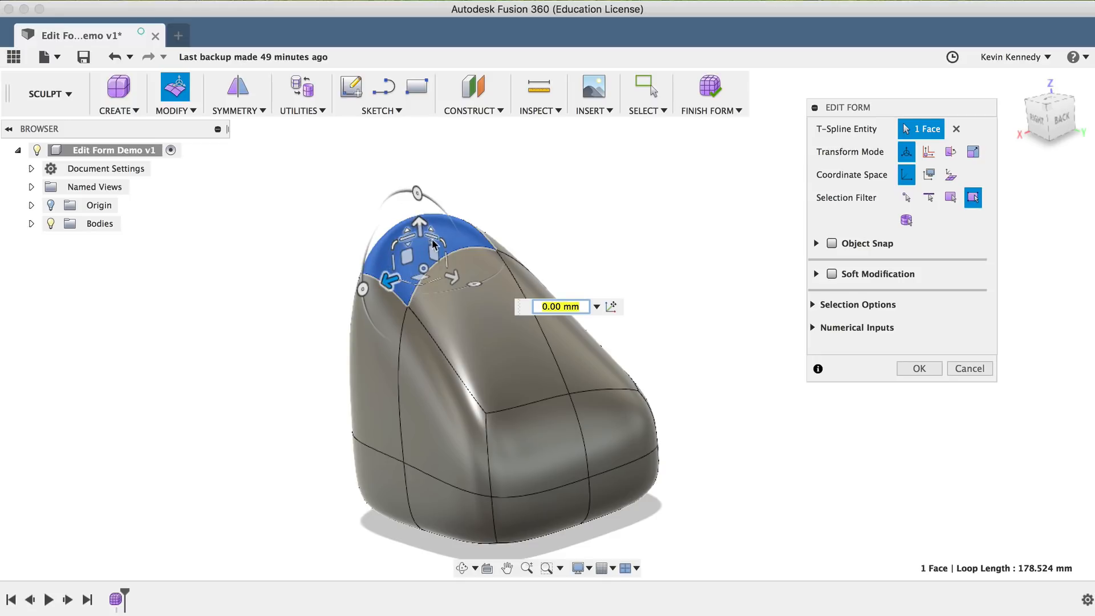